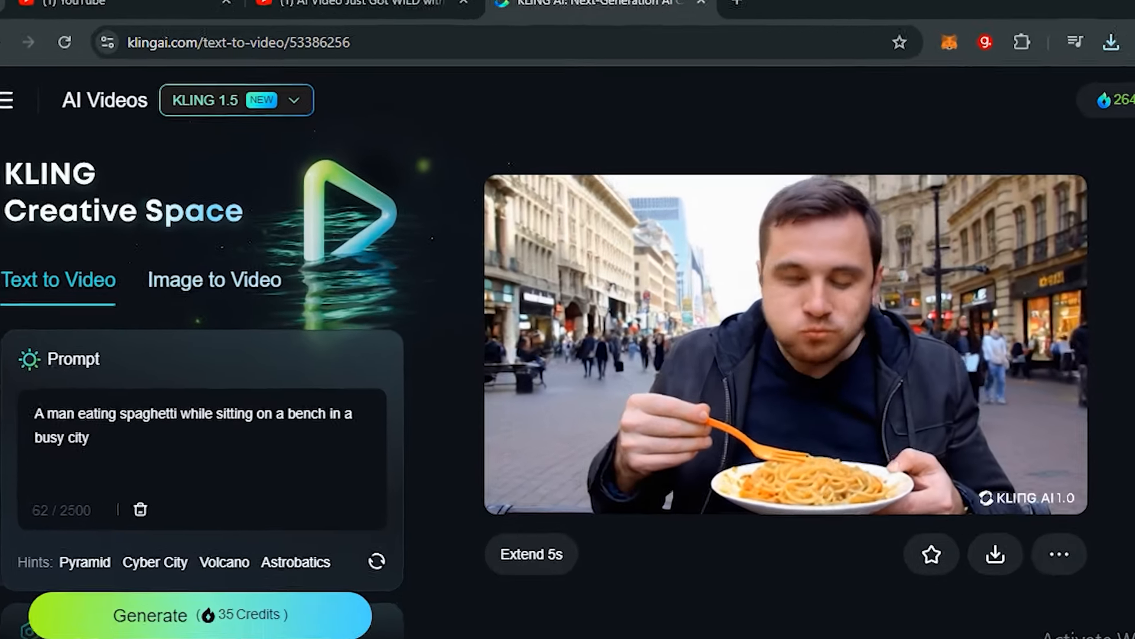
Show the available video models and scroll through the Image to Video workspace
{"action": "left_click", "coordinate": [235, 100]}
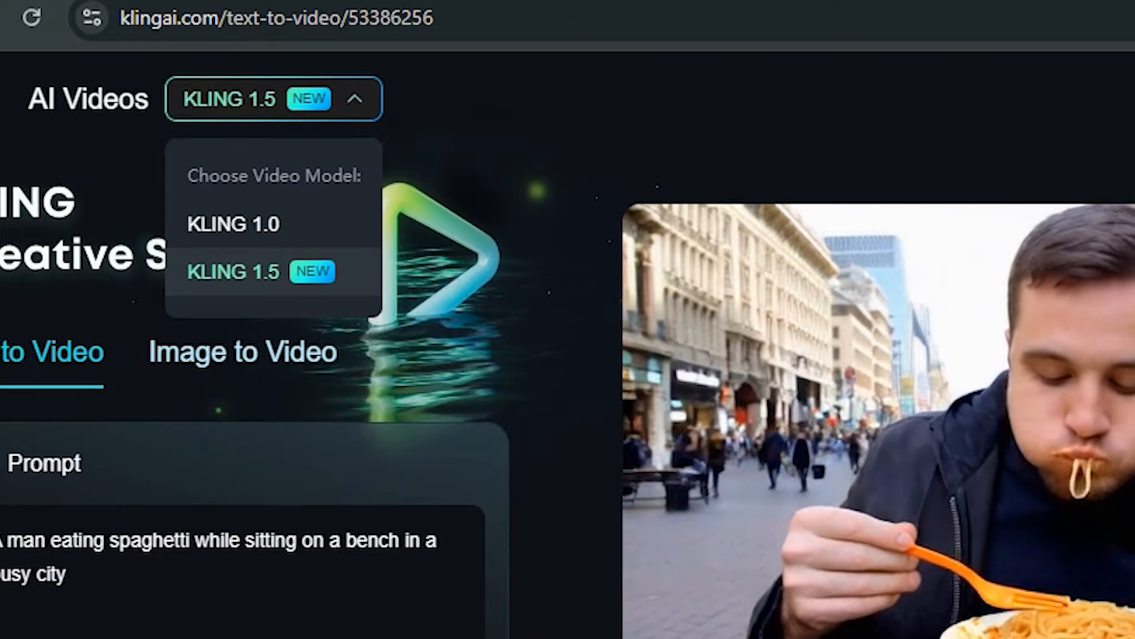
{"action": "scroll", "scroll_direction": "down", "scroll_amount": 3}
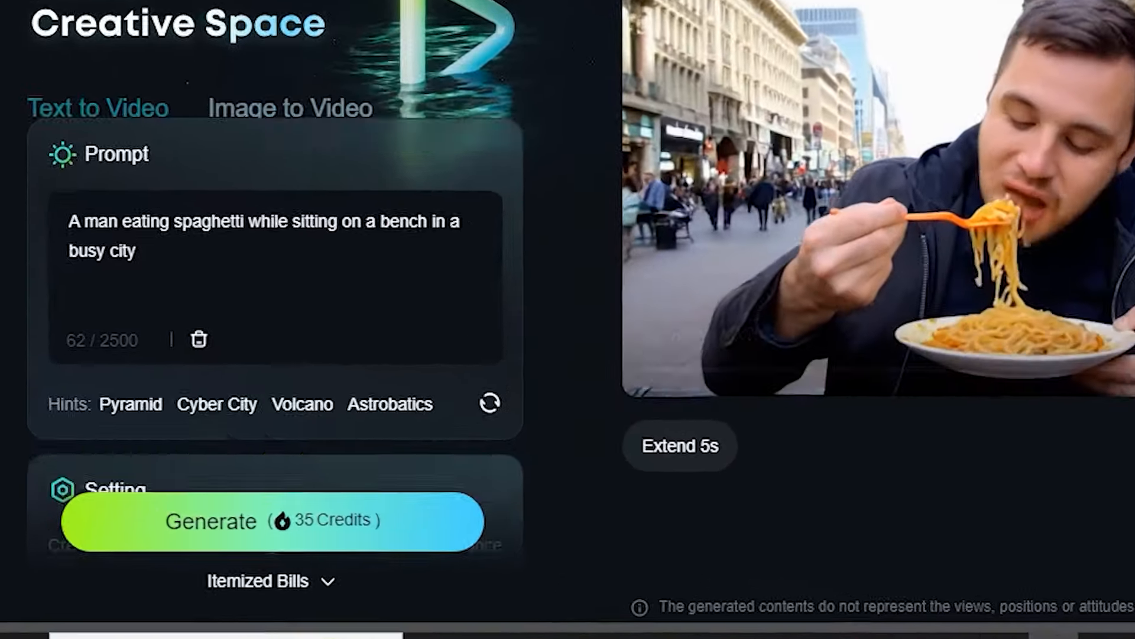
{"action": "scroll", "scroll_direction": "down", "scroll_amount": 3}
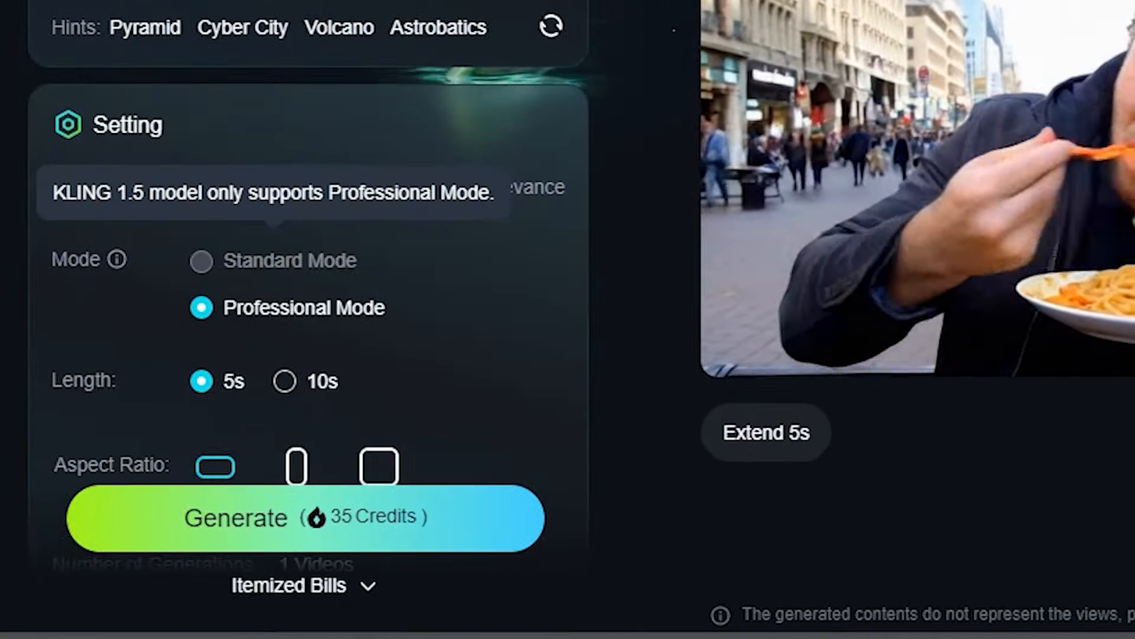
{"action": "scroll", "scroll_direction": "down", "scroll_amount": 3}
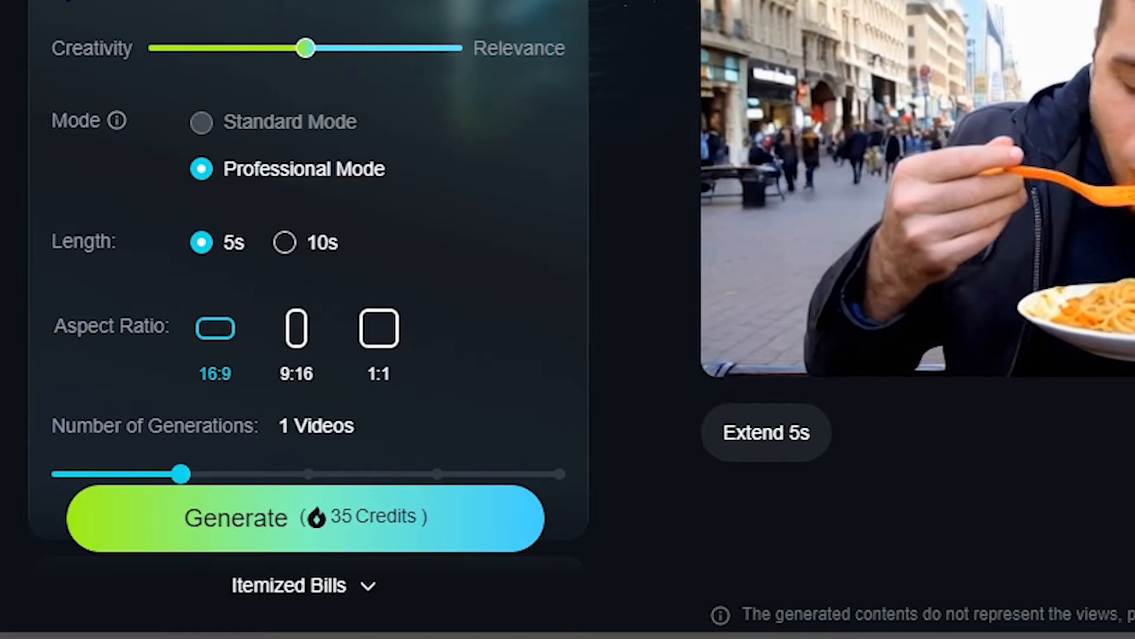
{"action": "scroll", "scroll_direction": "down", "scroll_amount": 3}
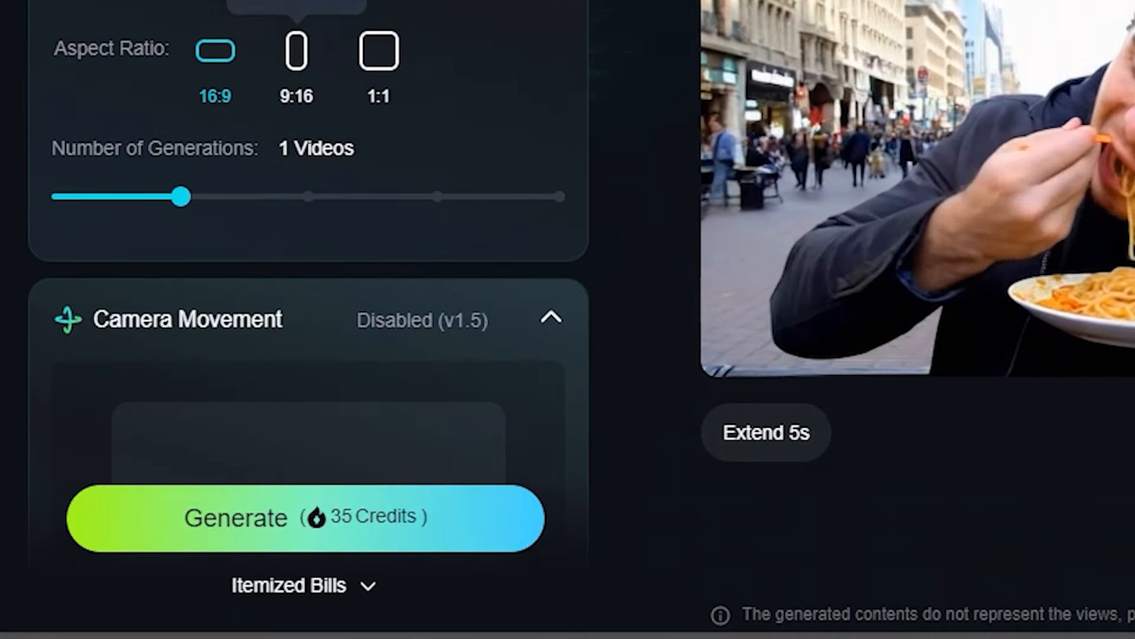
{"action": "scroll", "scroll_direction": "down", "scroll_amount": 3}
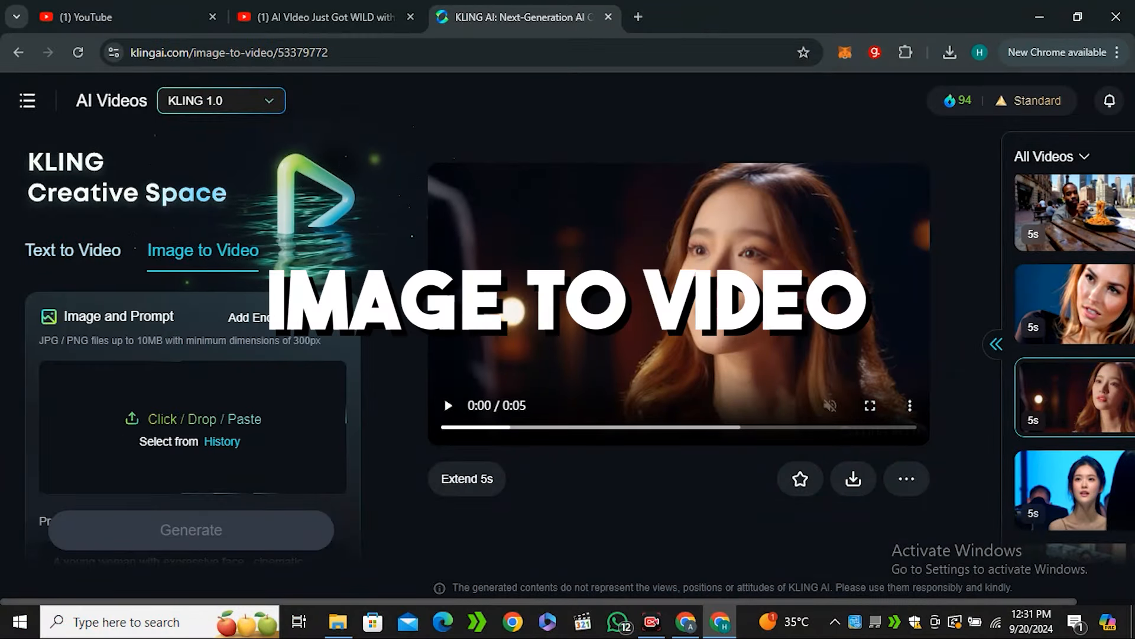
Select KLING 1.5, upload the woman-with-camera photo, and start typing the prompt
{"action": "left_click", "coordinate": [221, 99]}
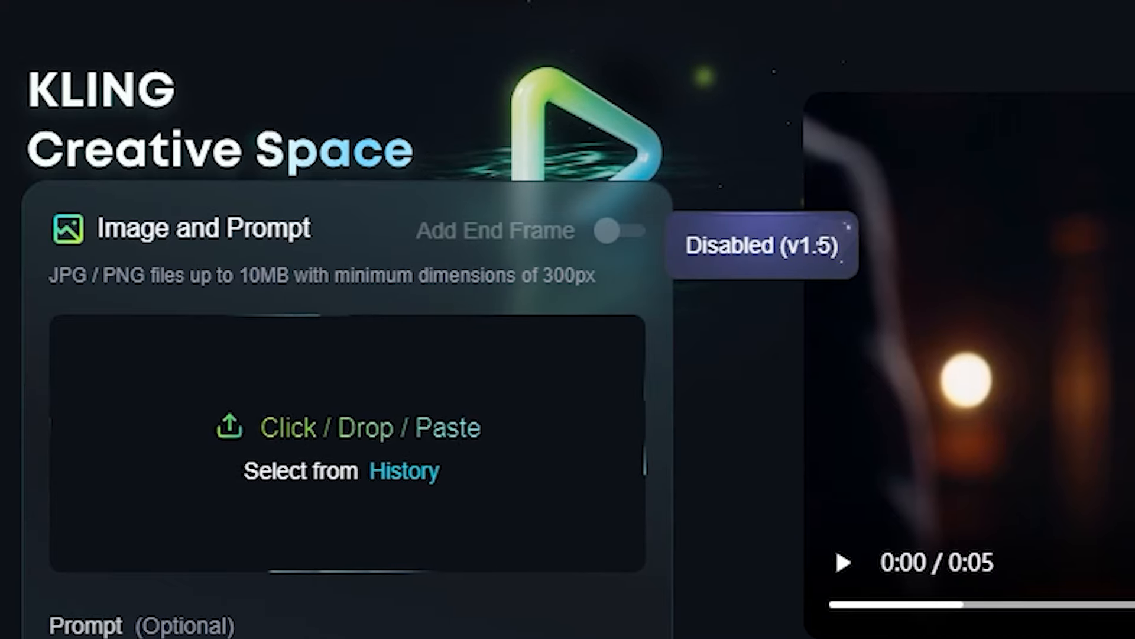
{"action": "left_click", "coordinate": [343, 427]}
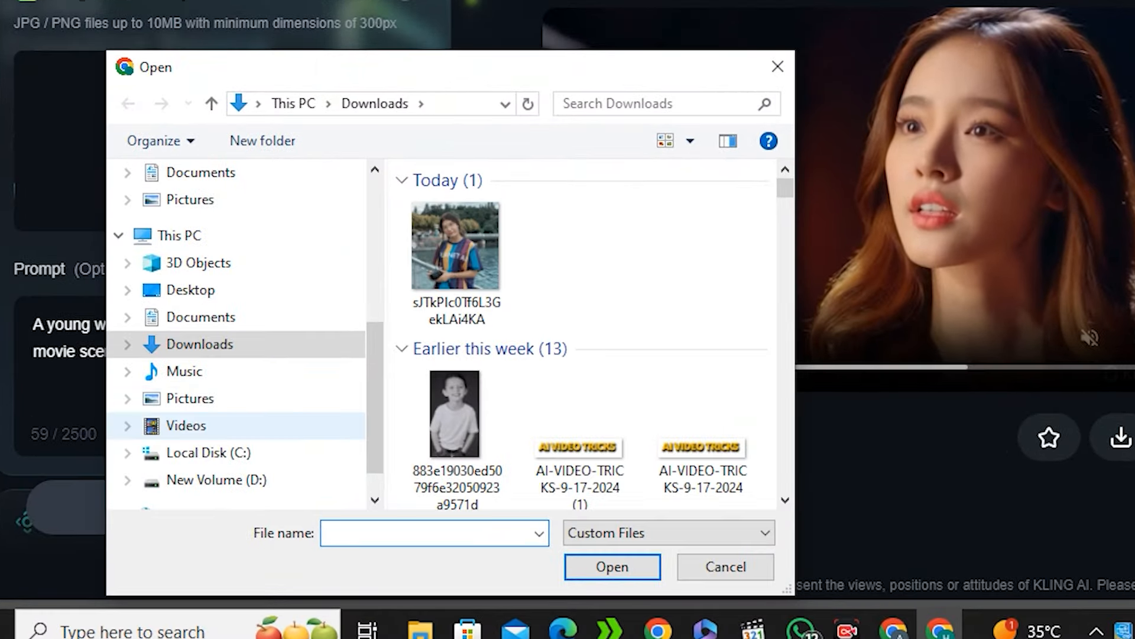
{"action": "left_click", "coordinate": [611, 567]}
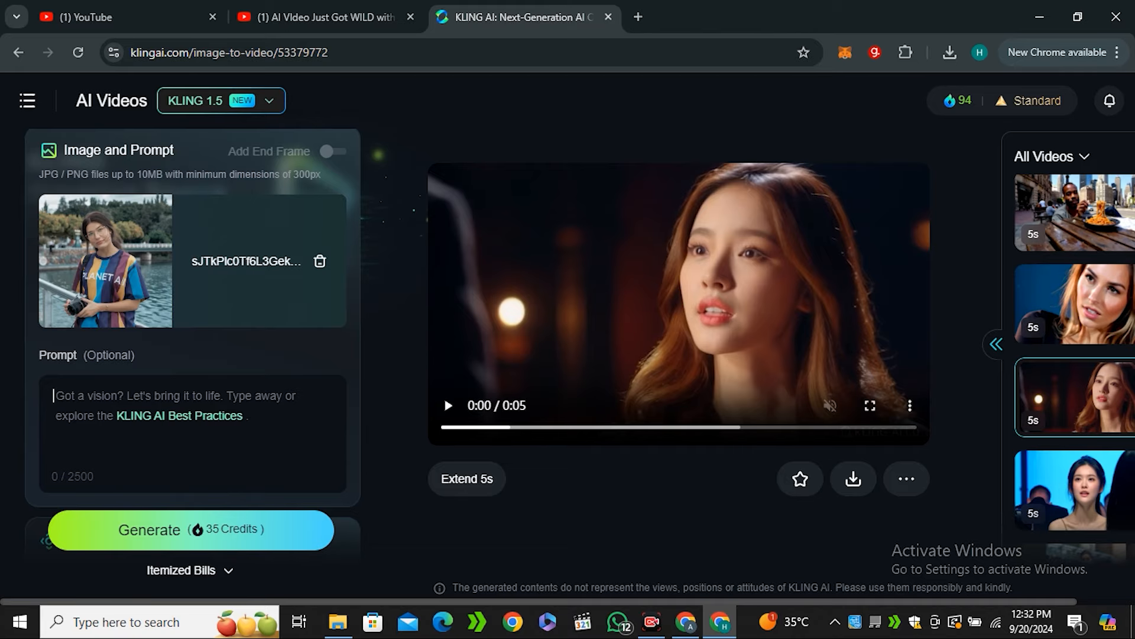
{"action": "type", "text": "A woman capturing a photo"}
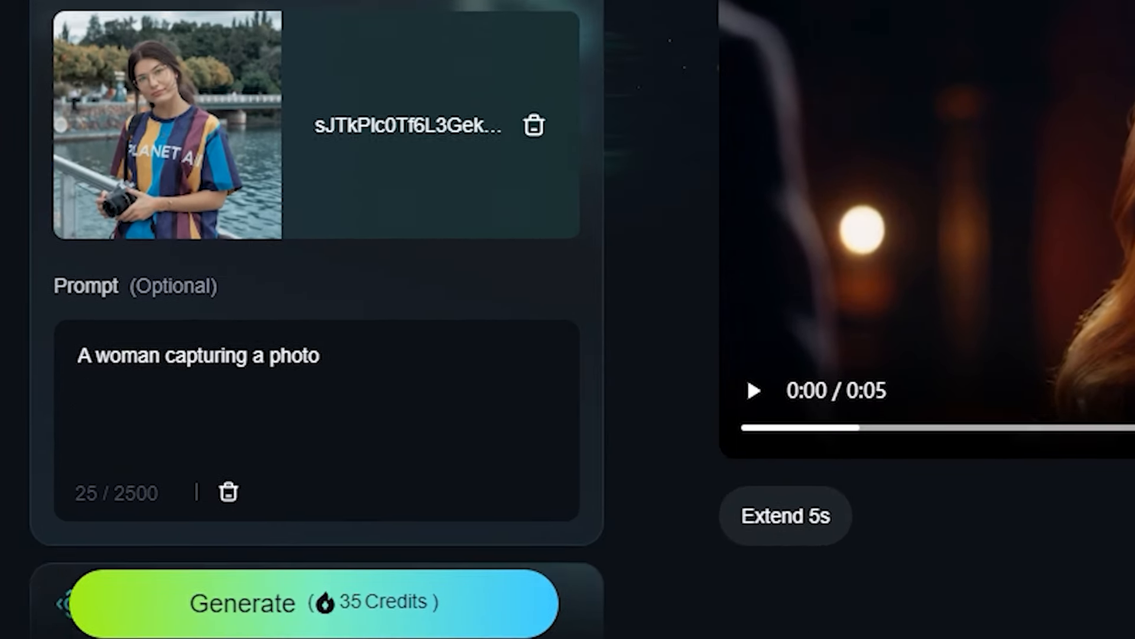
{"action": "scroll", "scroll_direction": "down", "scroll_amount": 3}
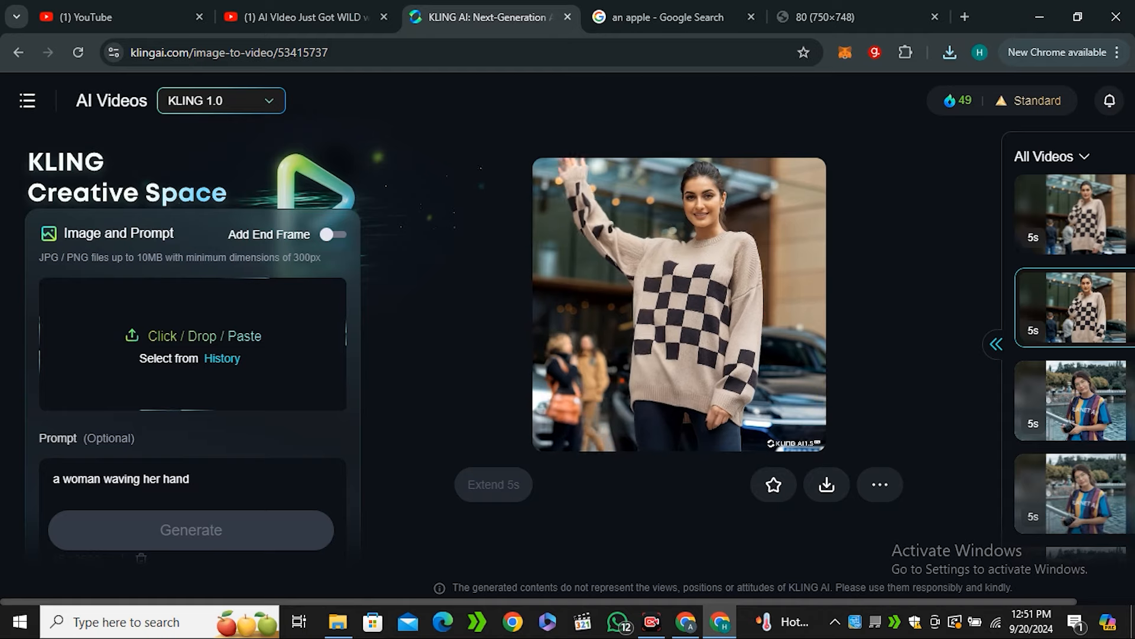
Upload the apple photo from ChrisDezUnsplash and enter the Motion Brush editor
{"action": "left_click", "coordinate": [193, 334]}
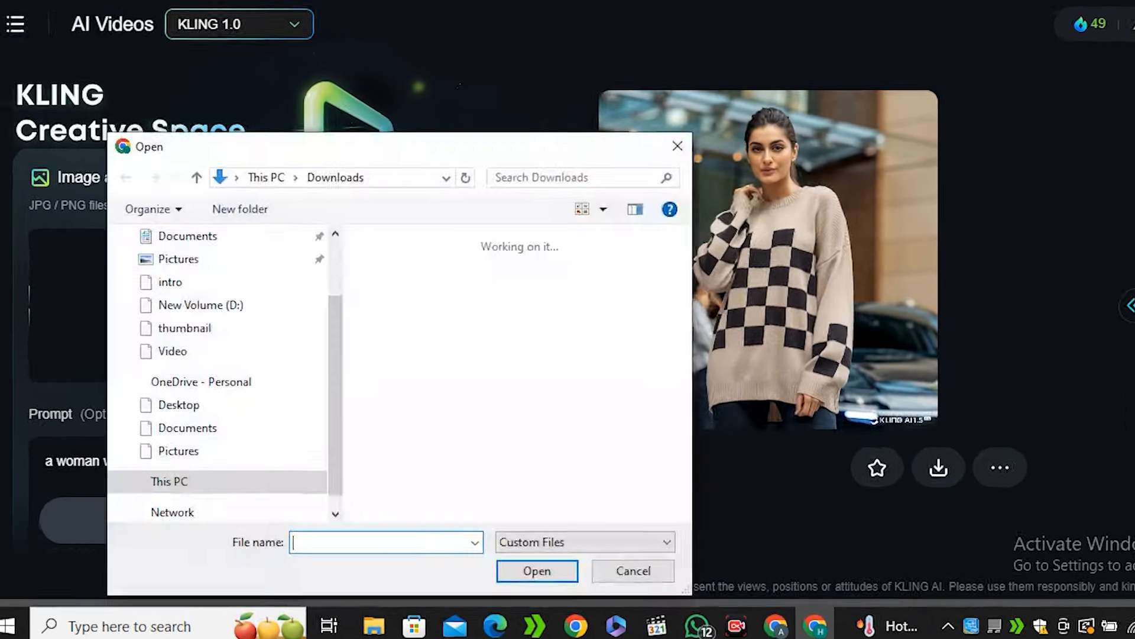
{"action": "left_click", "coordinate": [480, 239]}
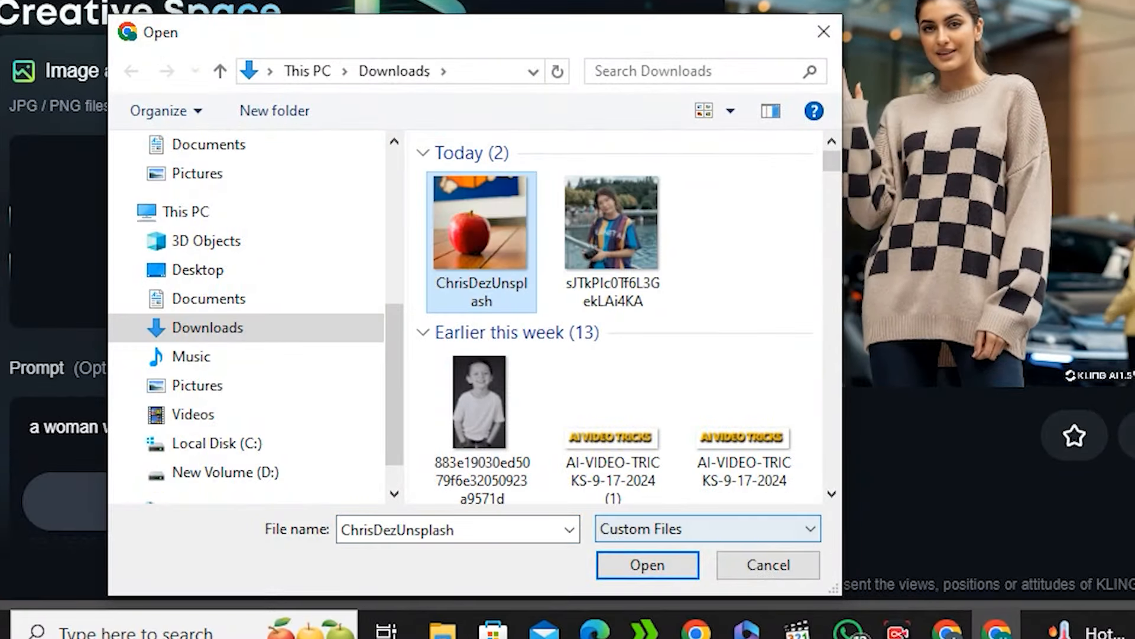
{"action": "left_click", "coordinate": [647, 565]}
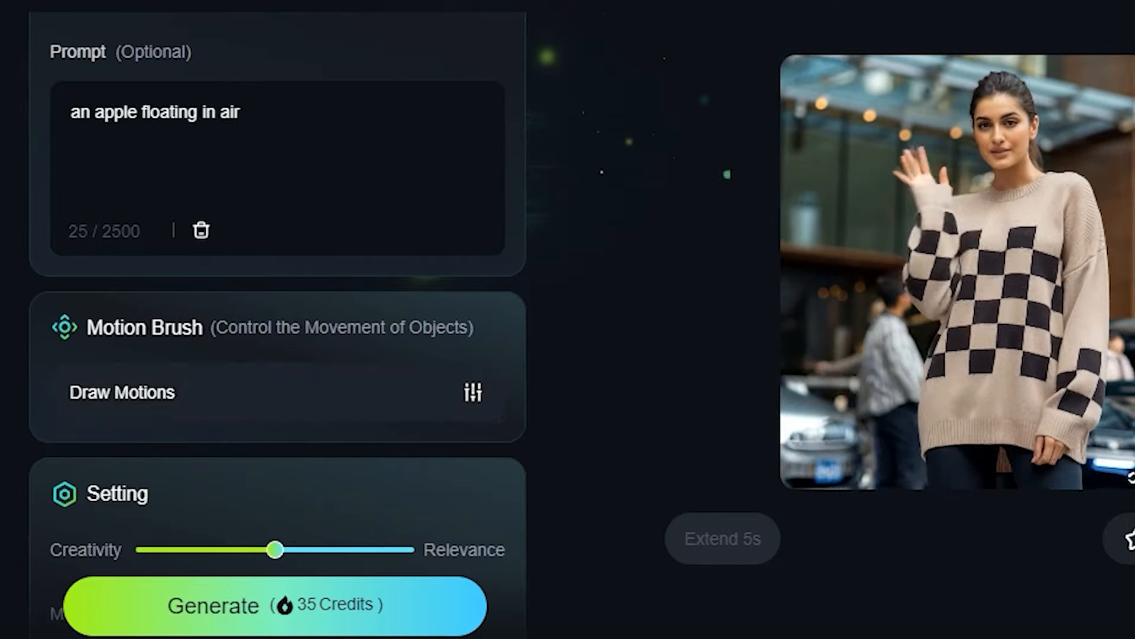
{"action": "left_click", "coordinate": [122, 391]}
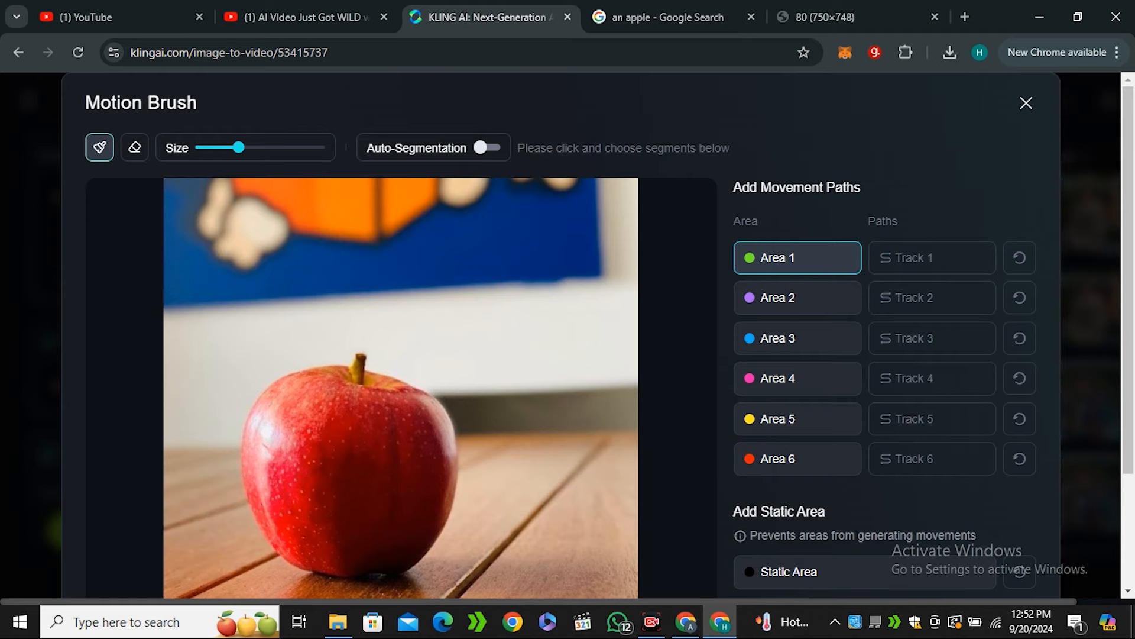
Reopen the file picker from the image upload area
{"action": "left_click", "coordinate": [370, 416]}
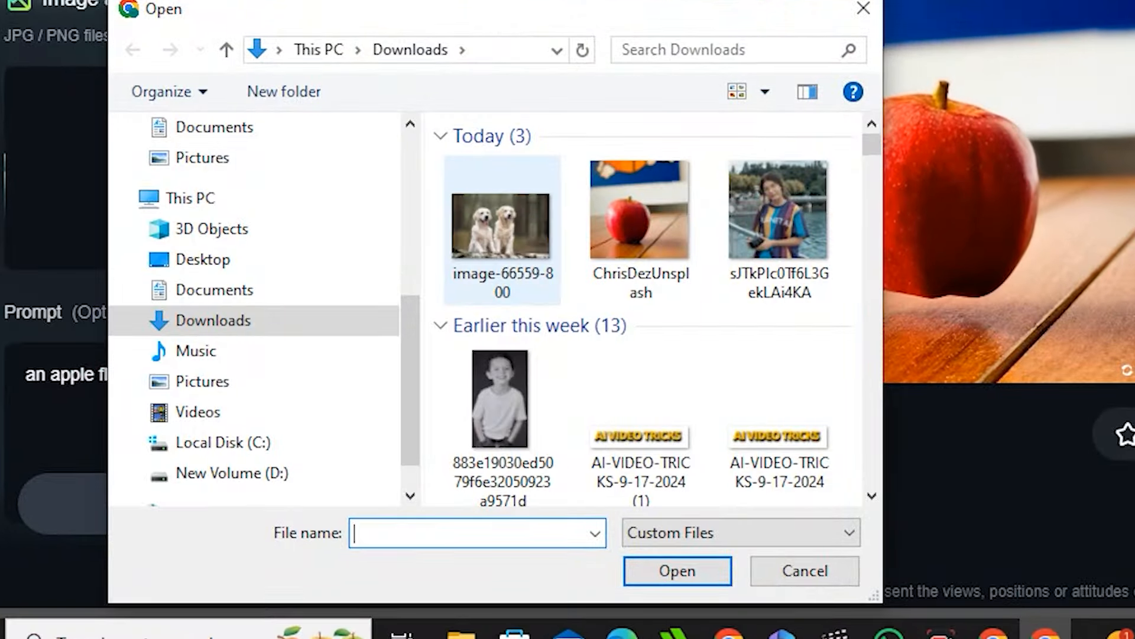
Load image-66559-800, auto-segment the left dog as Area 1, and drag Track 1 leftward
{"action": "double_click", "coordinate": [502, 227]}
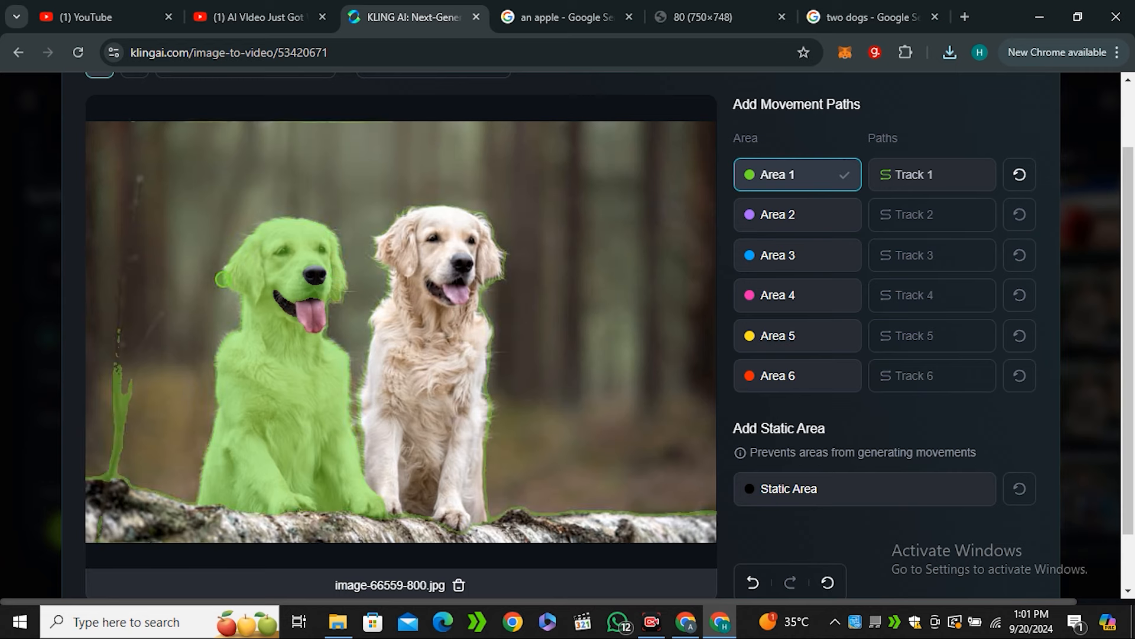
{"action": "left_click", "coordinate": [313, 314]}
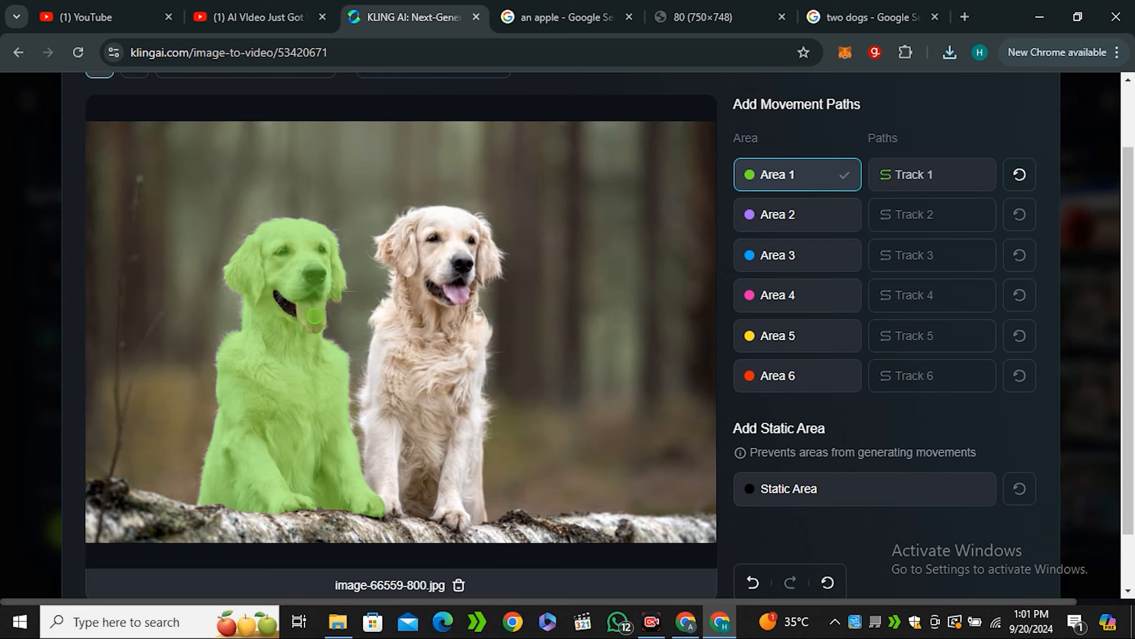
{"action": "left_click", "coordinate": [931, 175]}
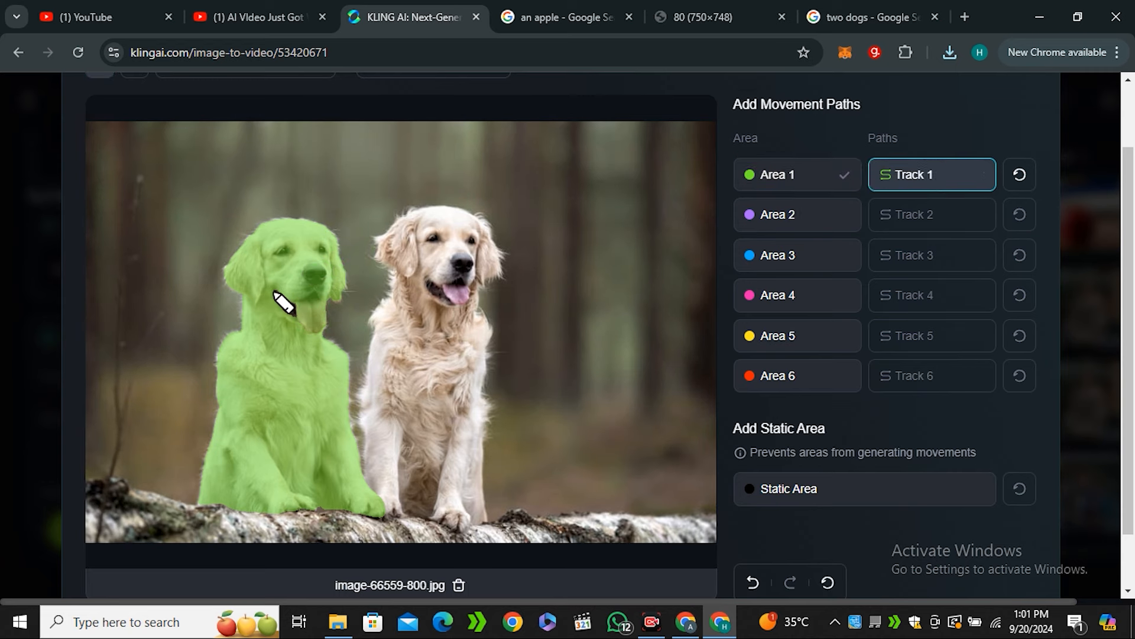
{"action": "left_click_drag", "start_coordinate": [283, 300], "coordinate": [156, 290]}
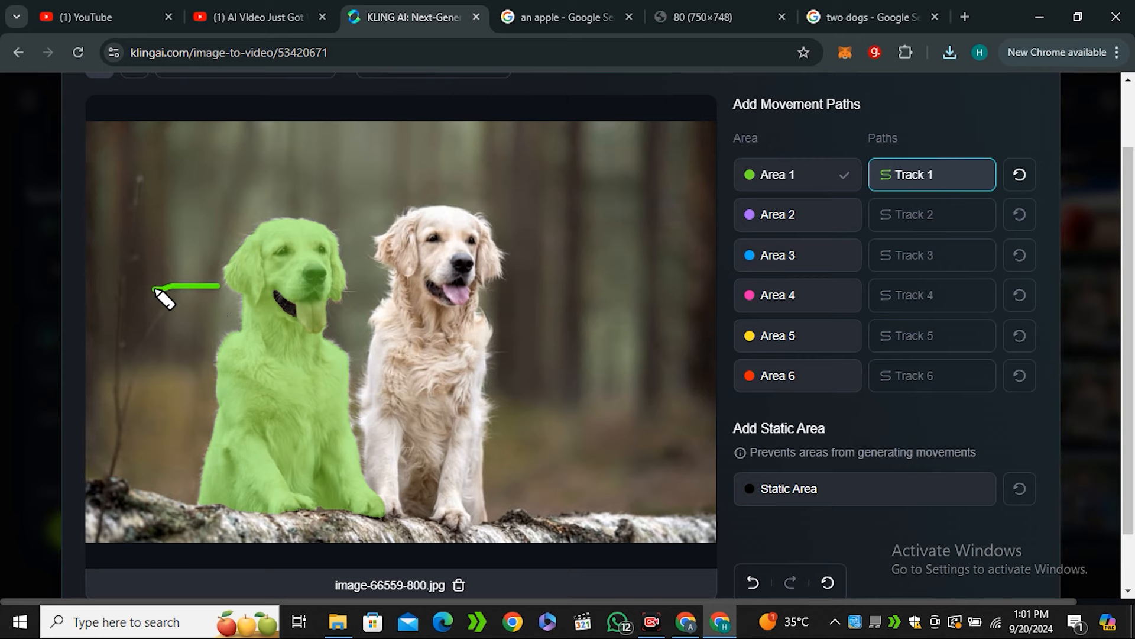